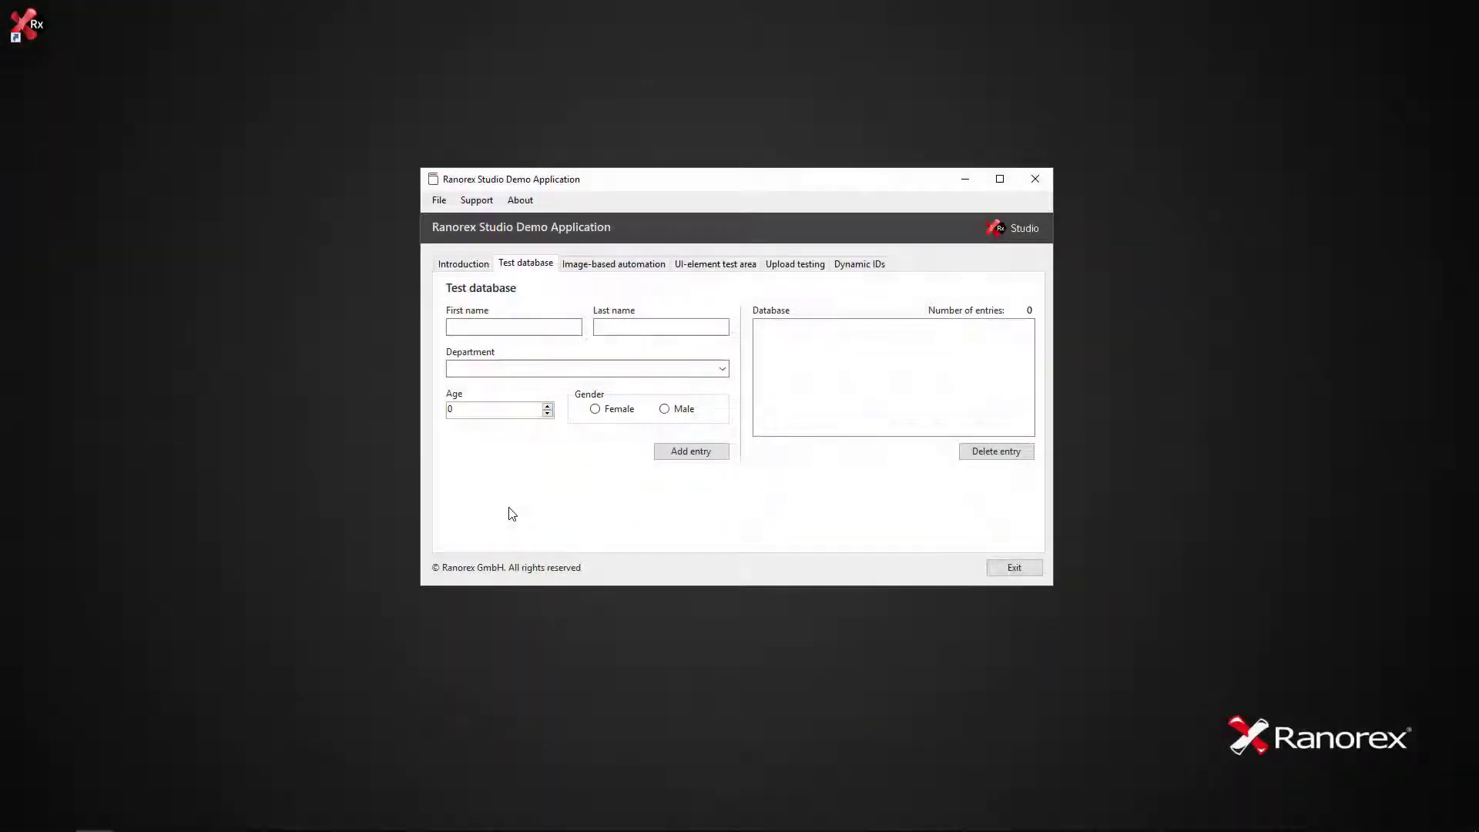
pyautogui.moveTo(610, 449)
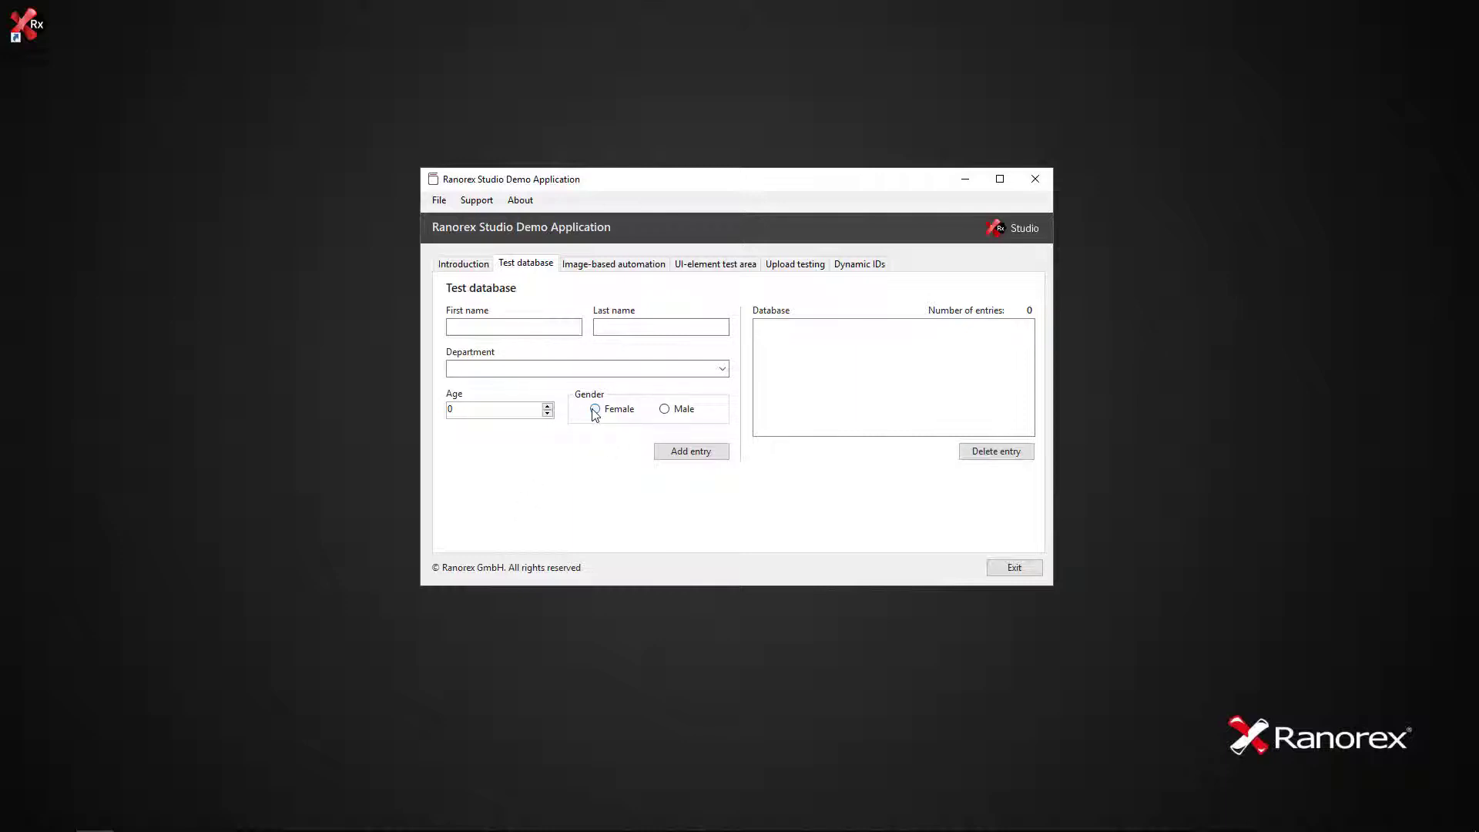
# - Open TrackButtonRepository.rxrep so its empty item list shows in its own tab
pyautogui.click(595, 410)
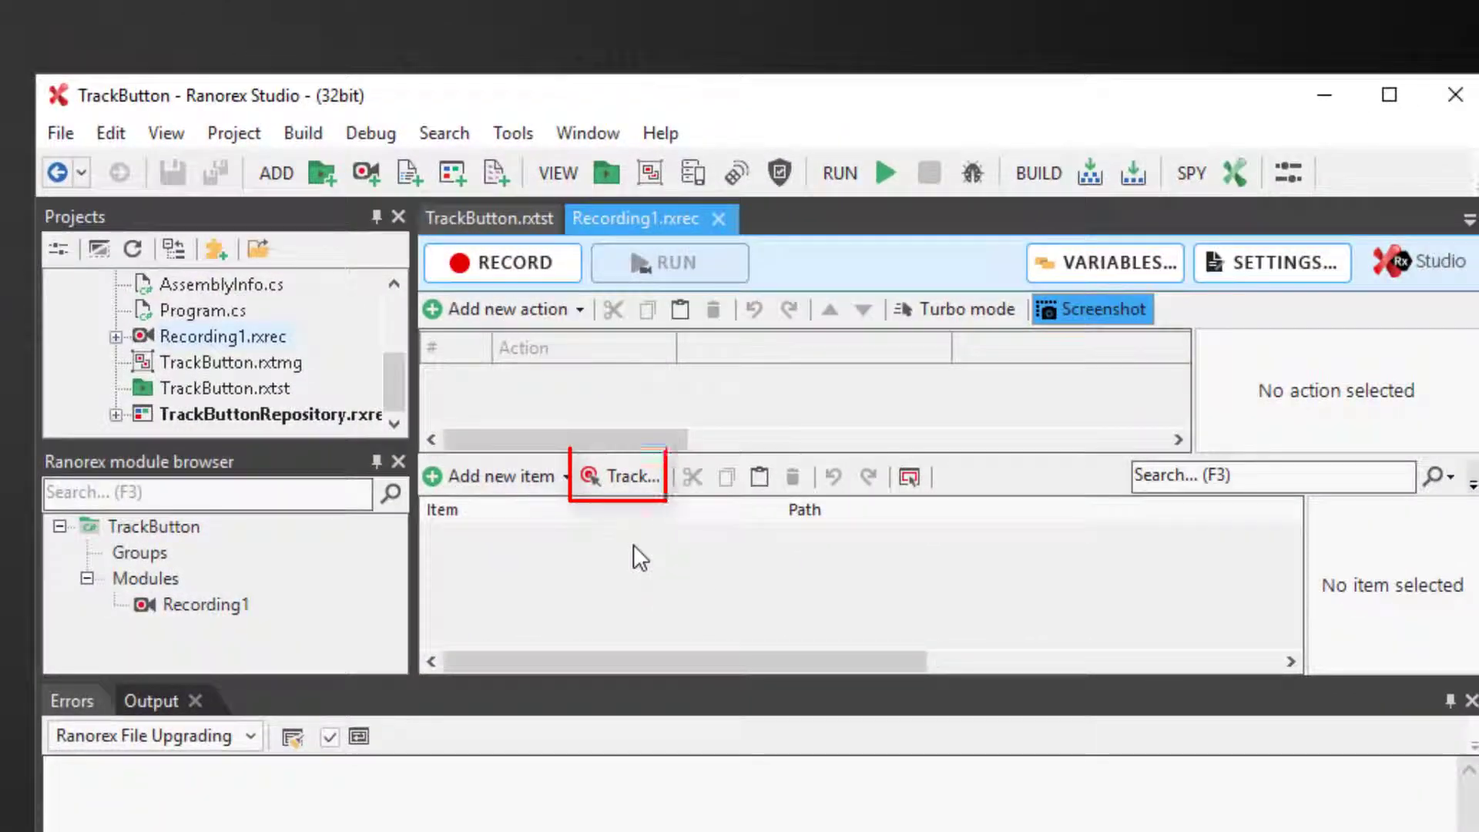
pyautogui.moveTo(296, 422)
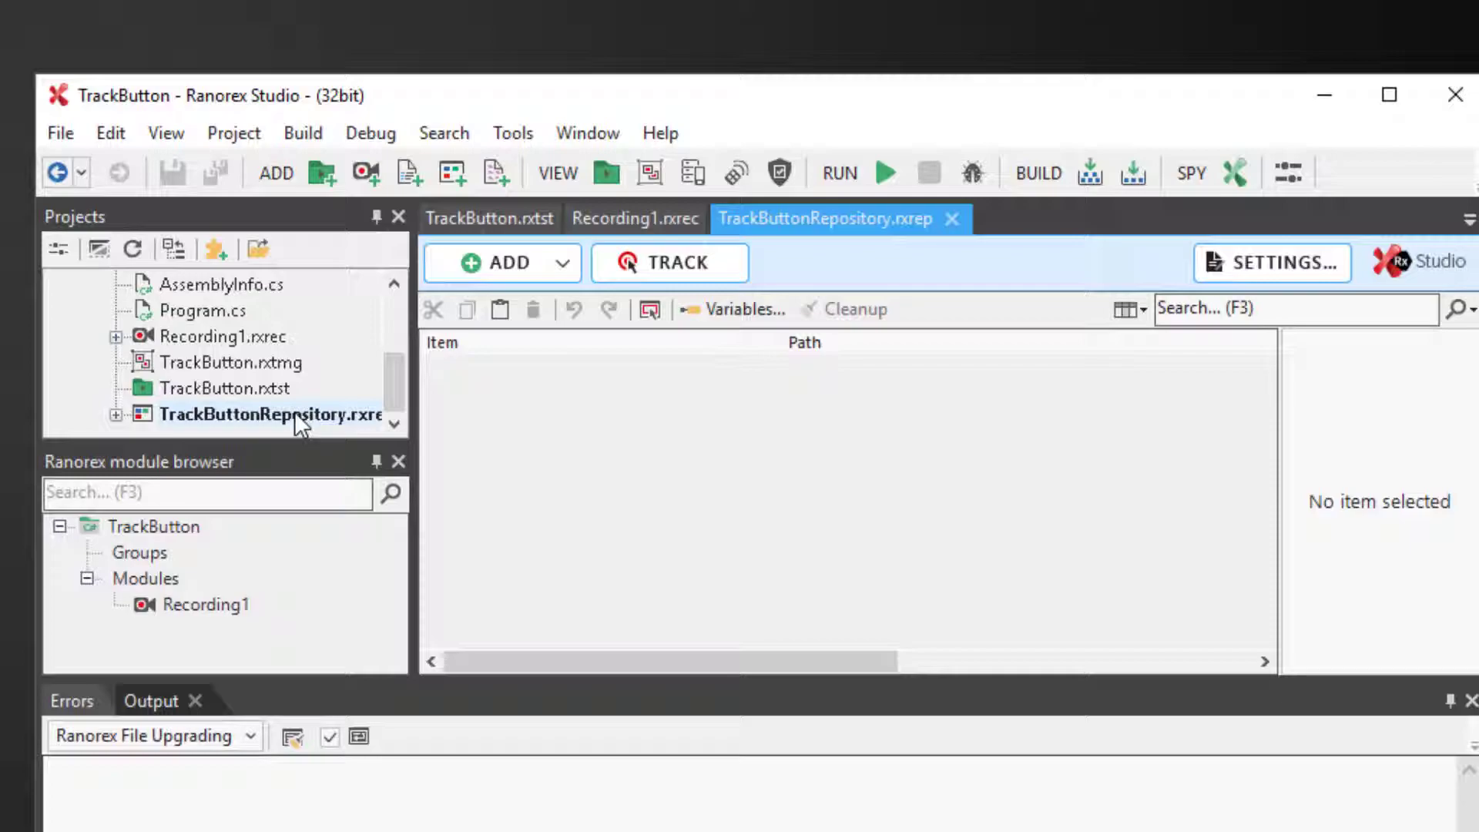
pyautogui.moveTo(681, 367)
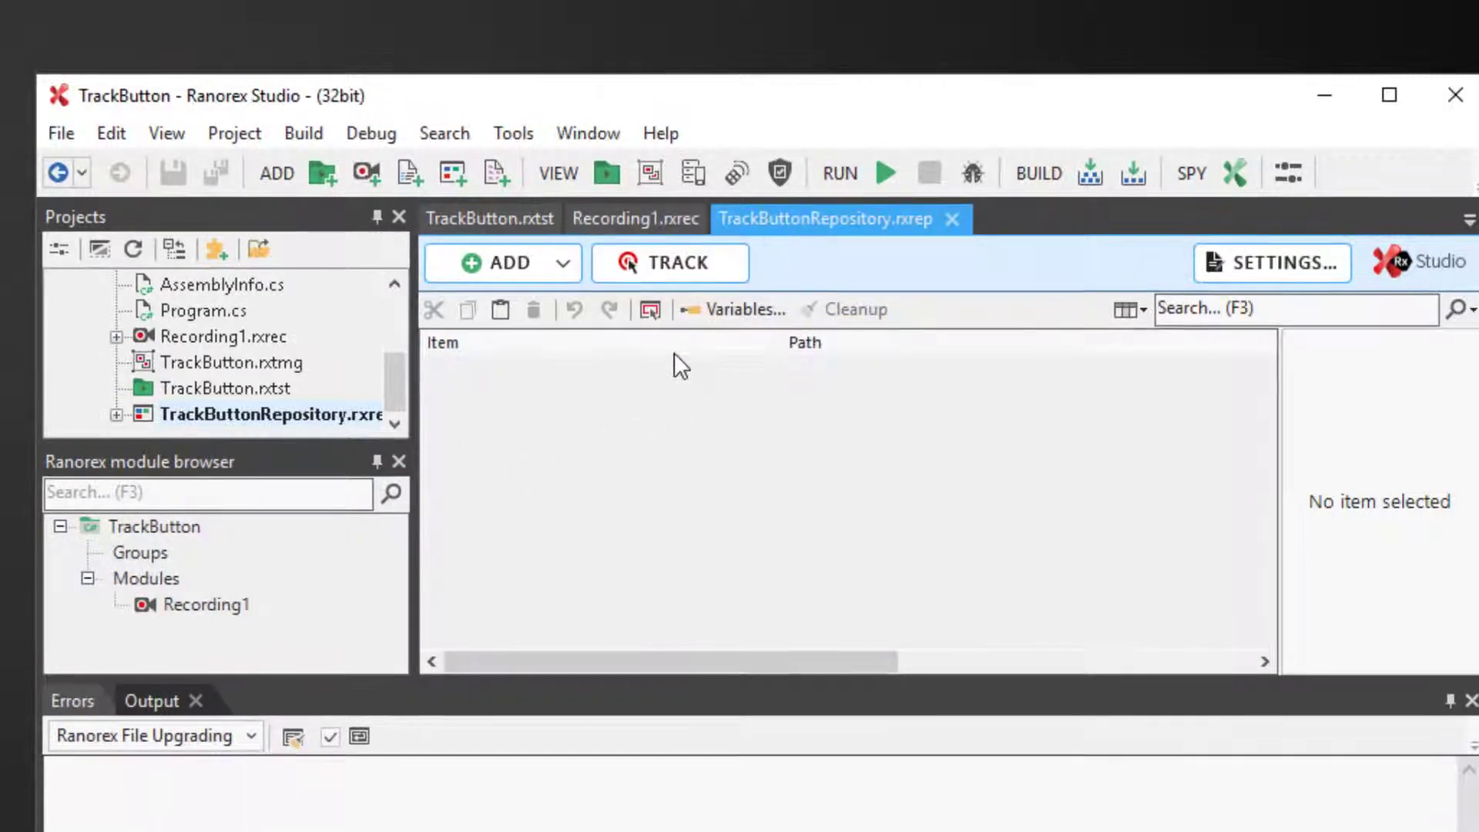
pyautogui.click(669, 262)
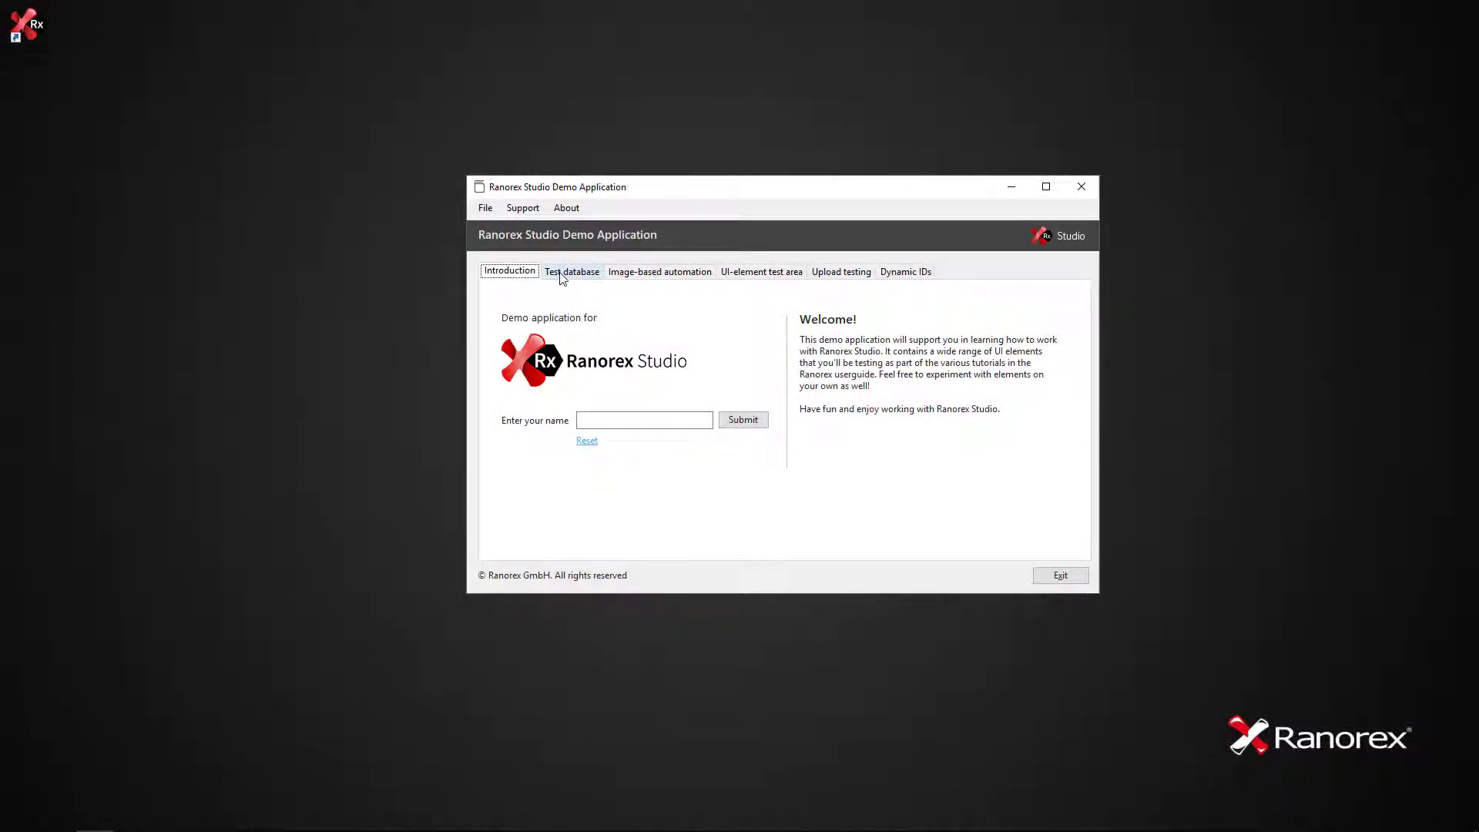
# - Track the Female radio button from the demo app's Test database page into the repository
pyautogui.click(571, 270)
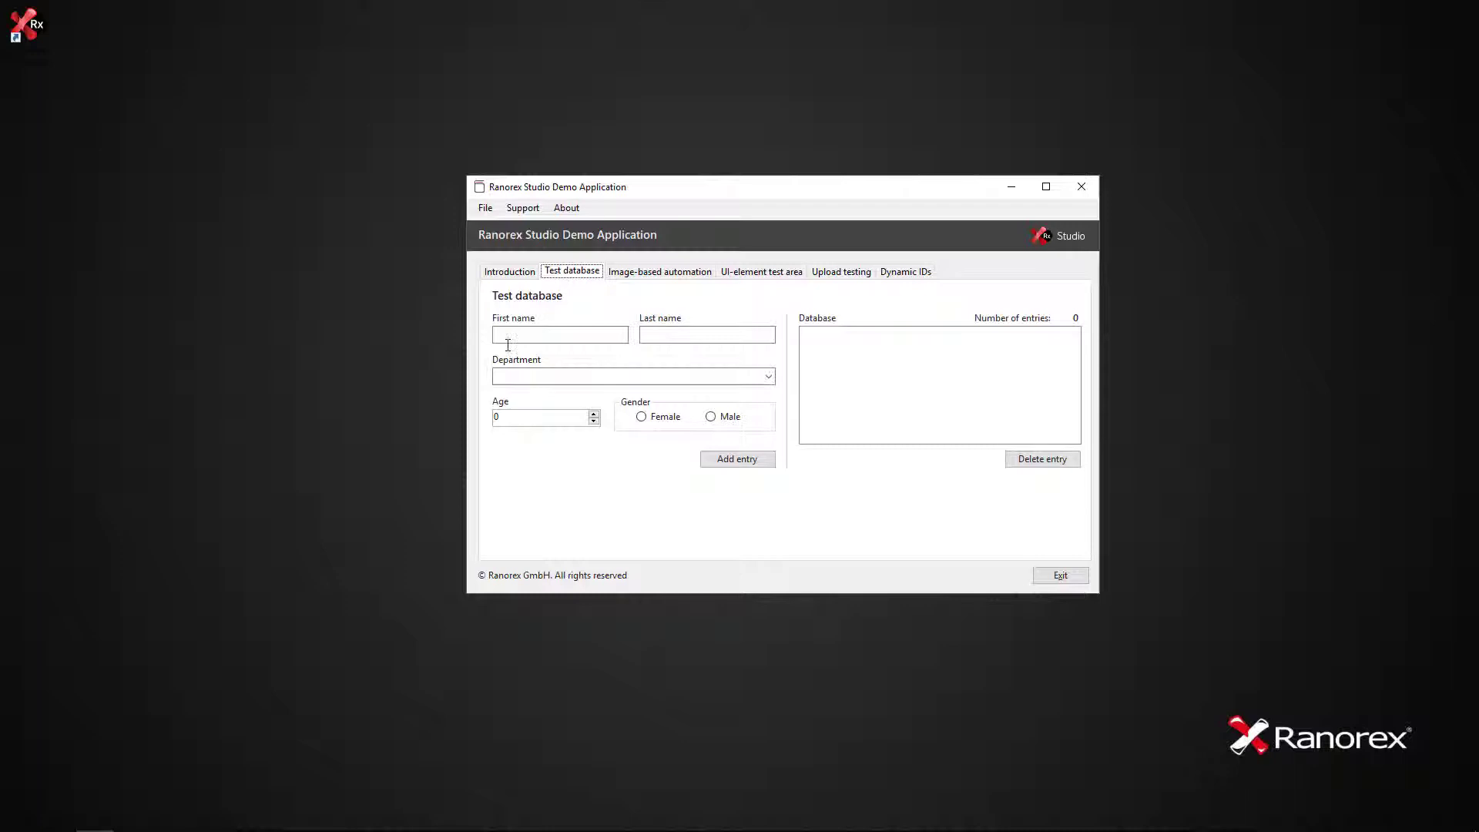
pyautogui.moveTo(361, 545)
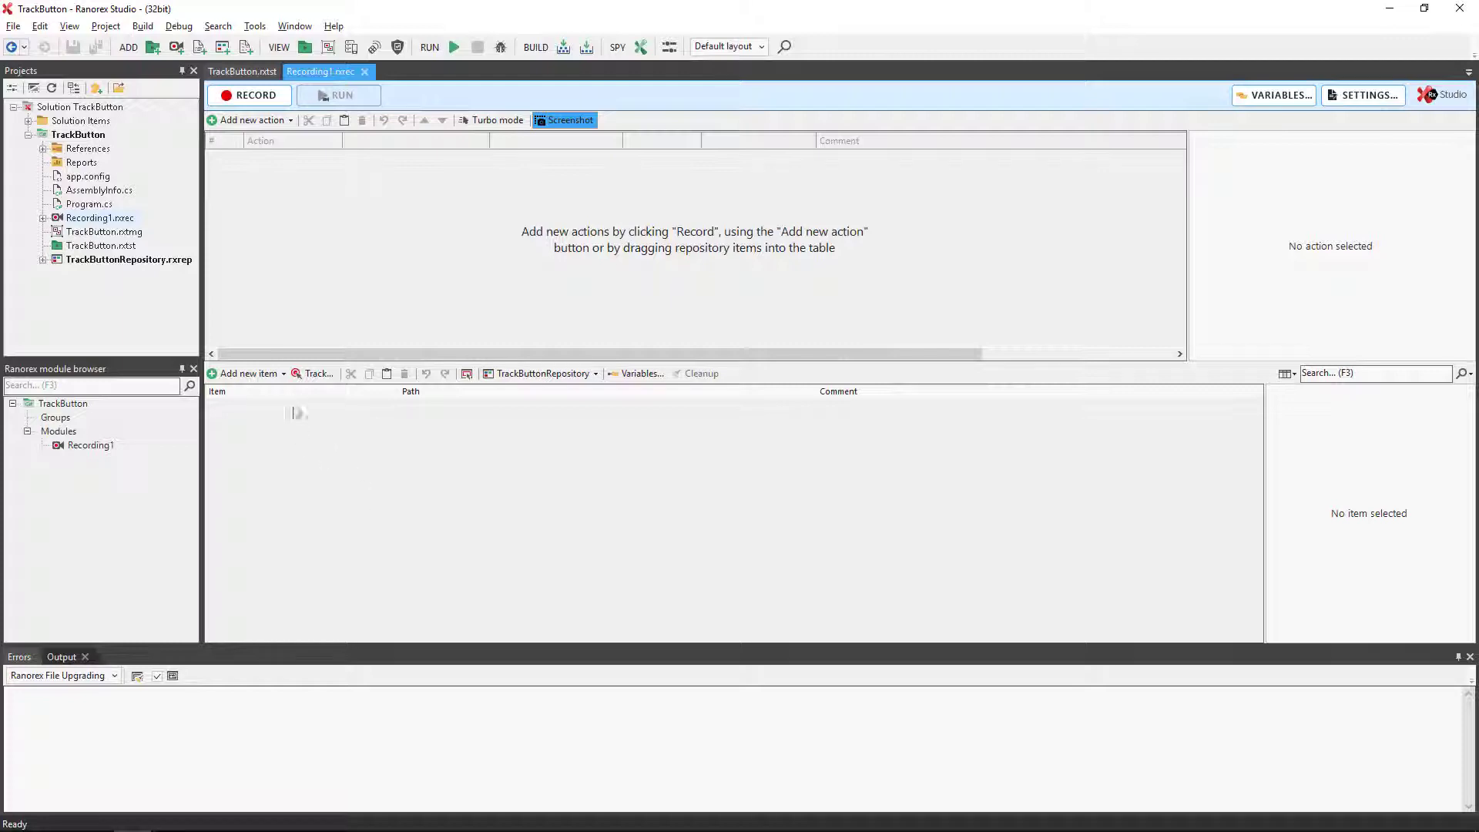
pyautogui.moveTo(308, 374)
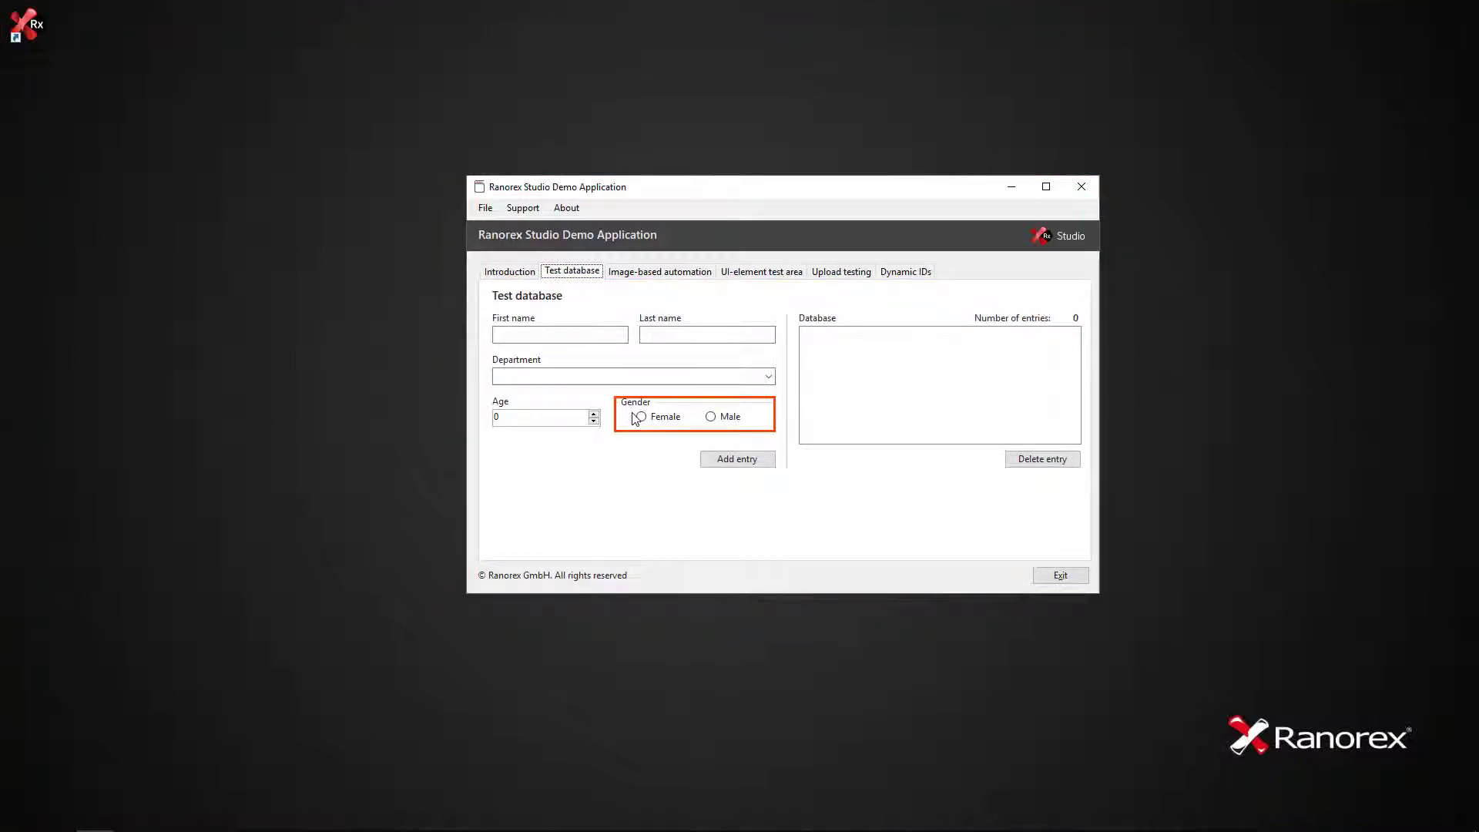
pyautogui.click(659, 416)
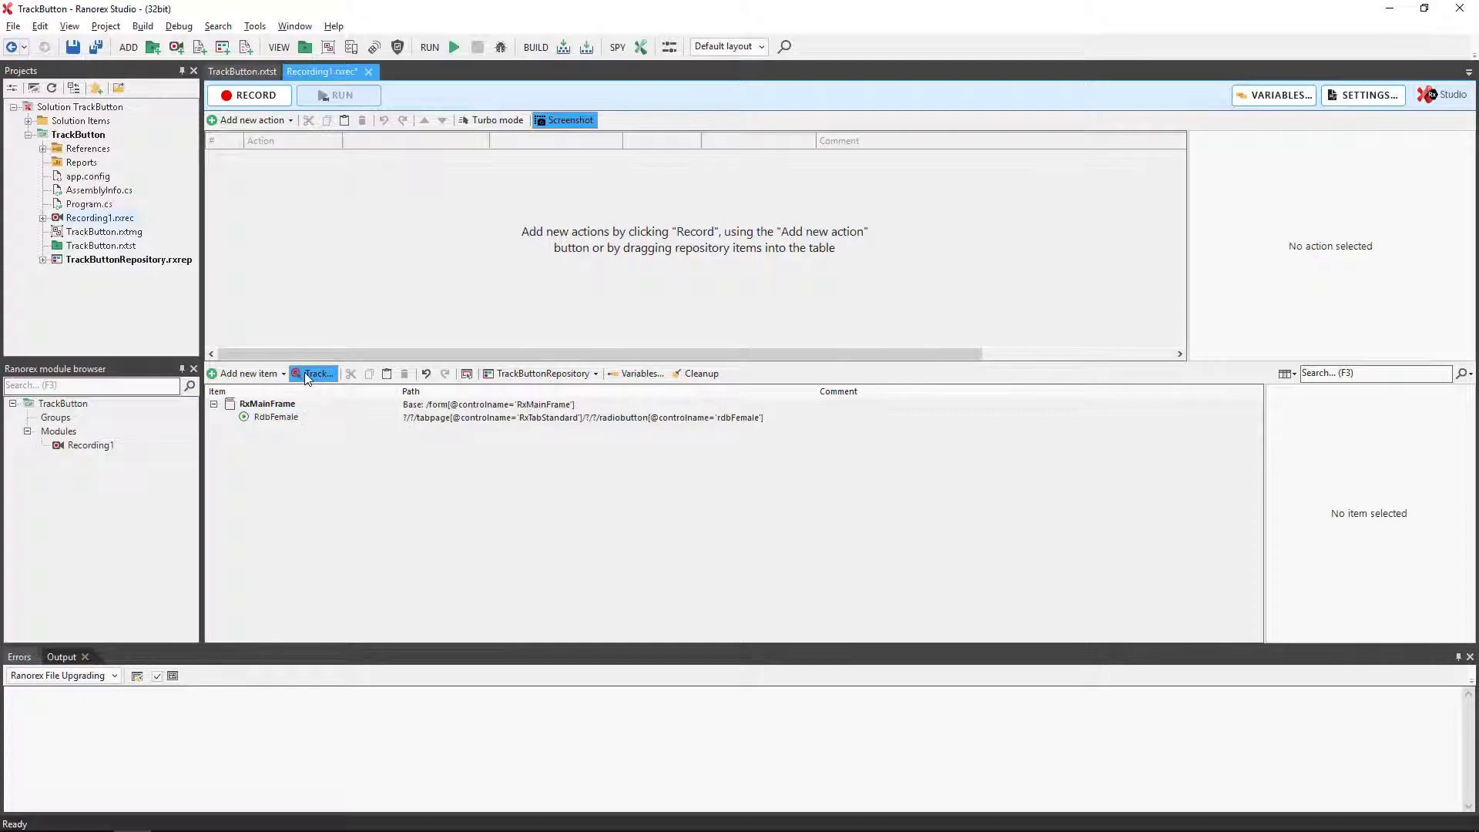
# - Start tracking again and expand the demo app's Department dropdown to reach Project Management
pyautogui.click(315, 373)
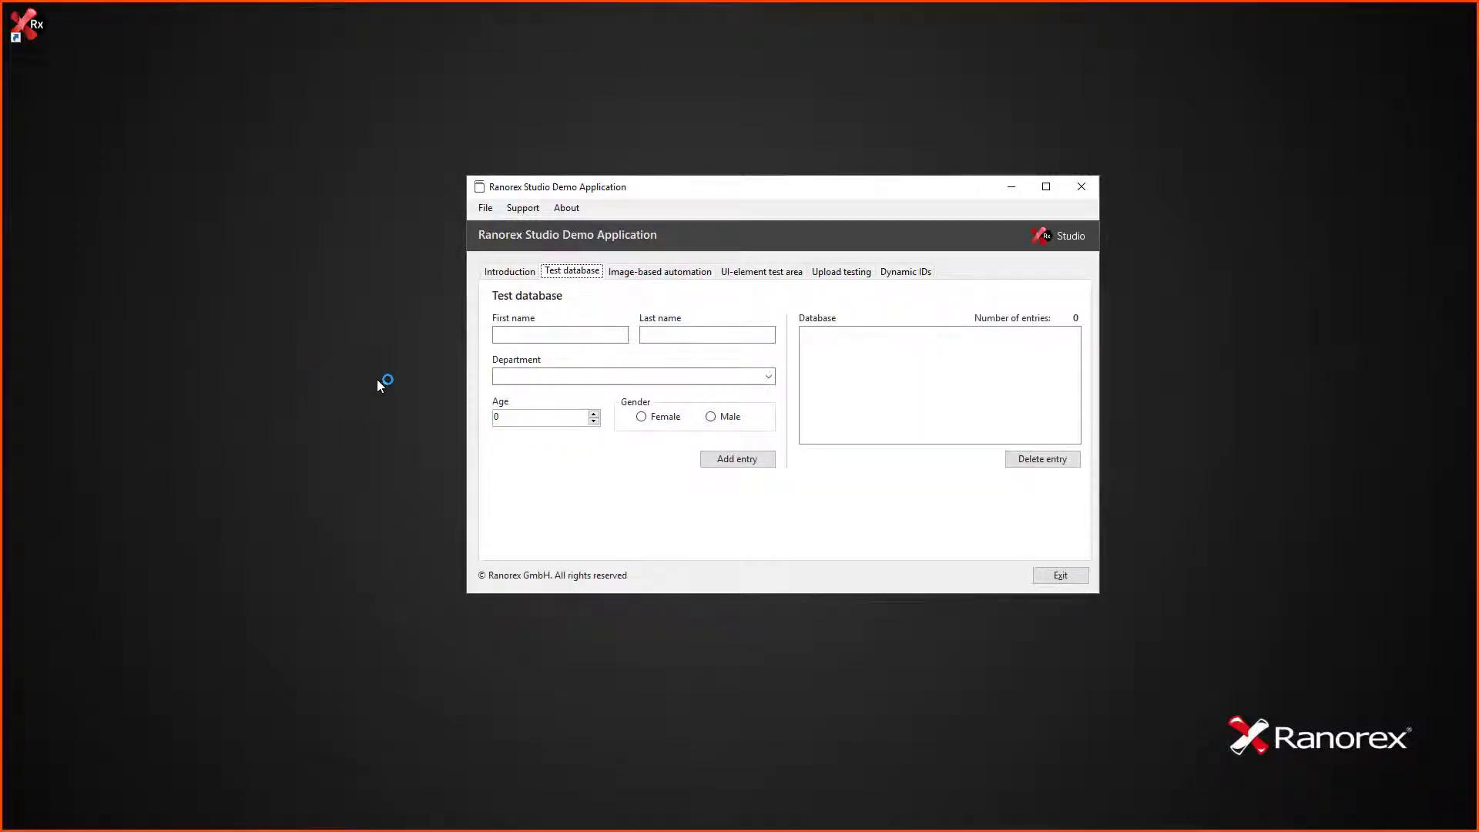
pyautogui.click(671, 410)
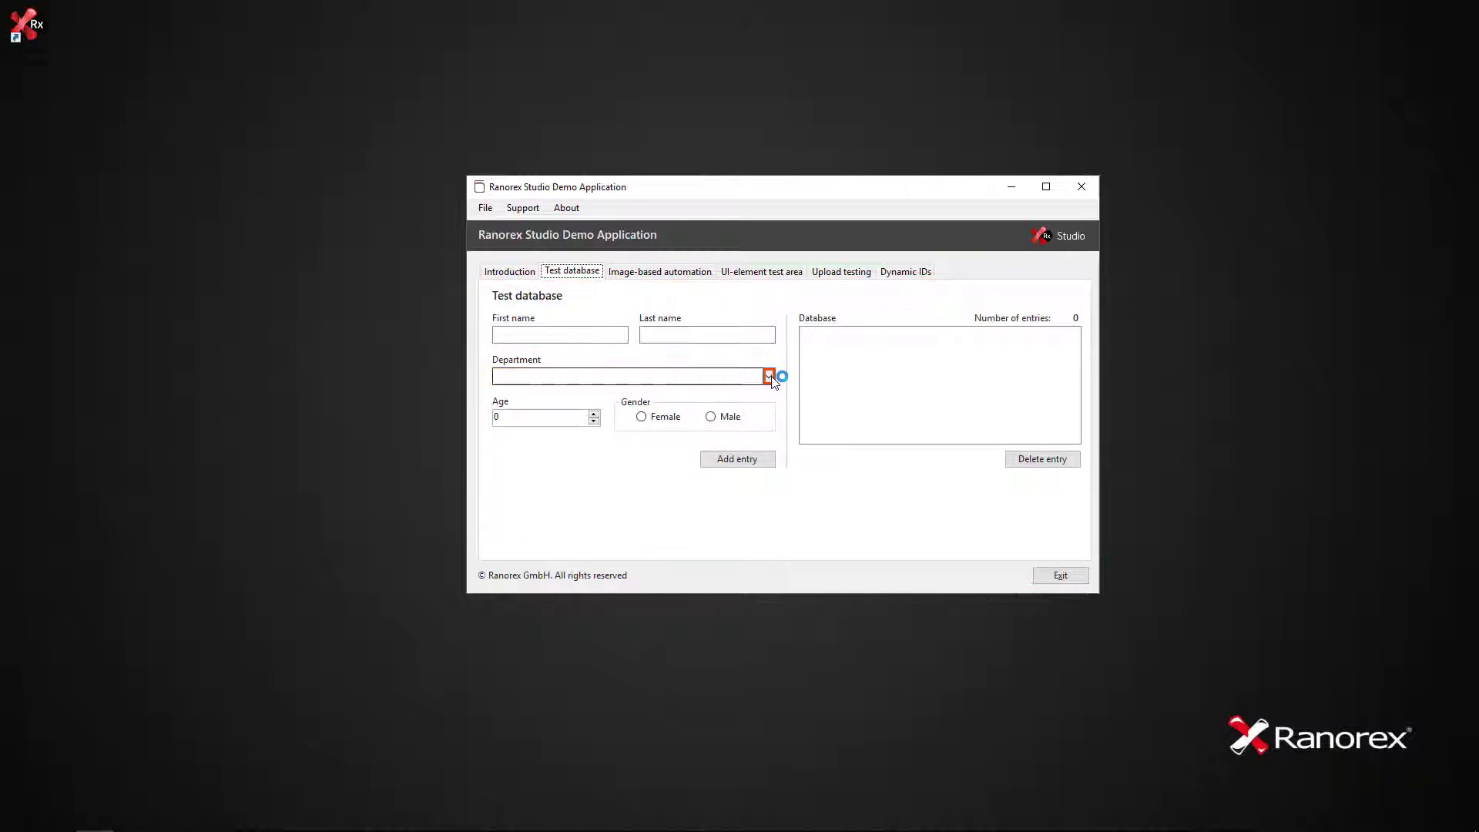
pyautogui.moveTo(770, 376)
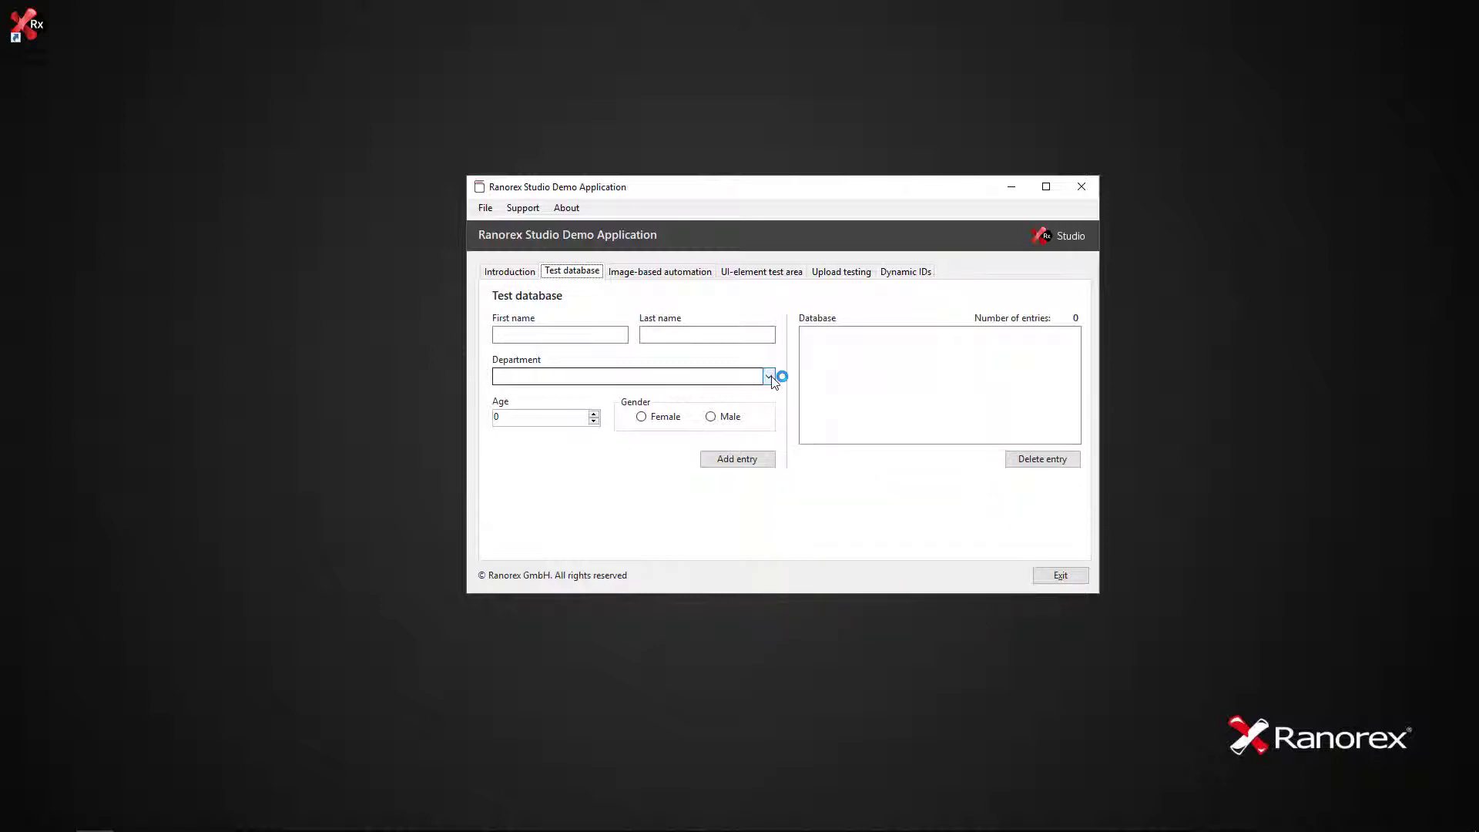
pyautogui.click(767, 376)
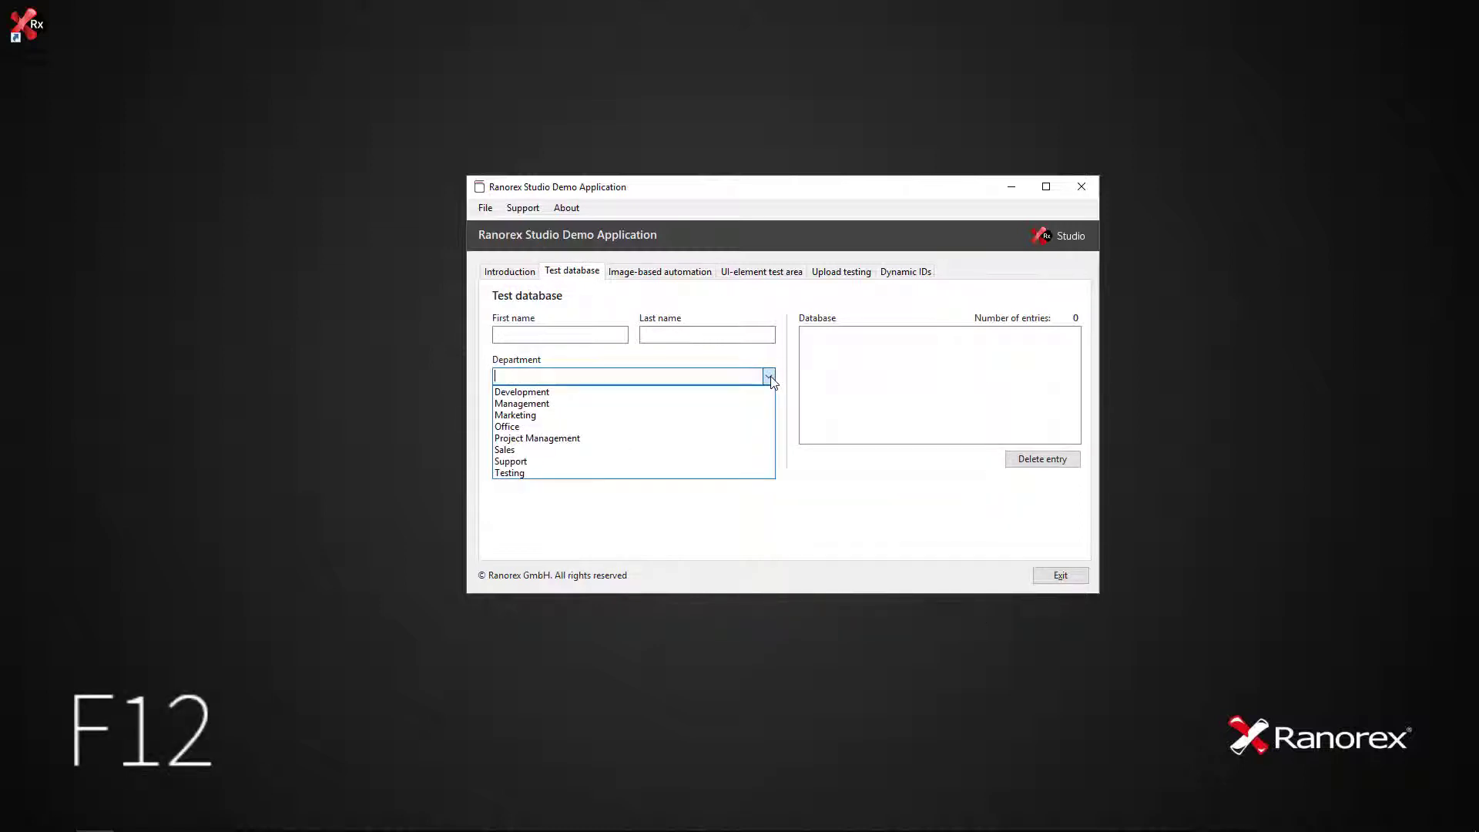
pyautogui.moveTo(617, 440)
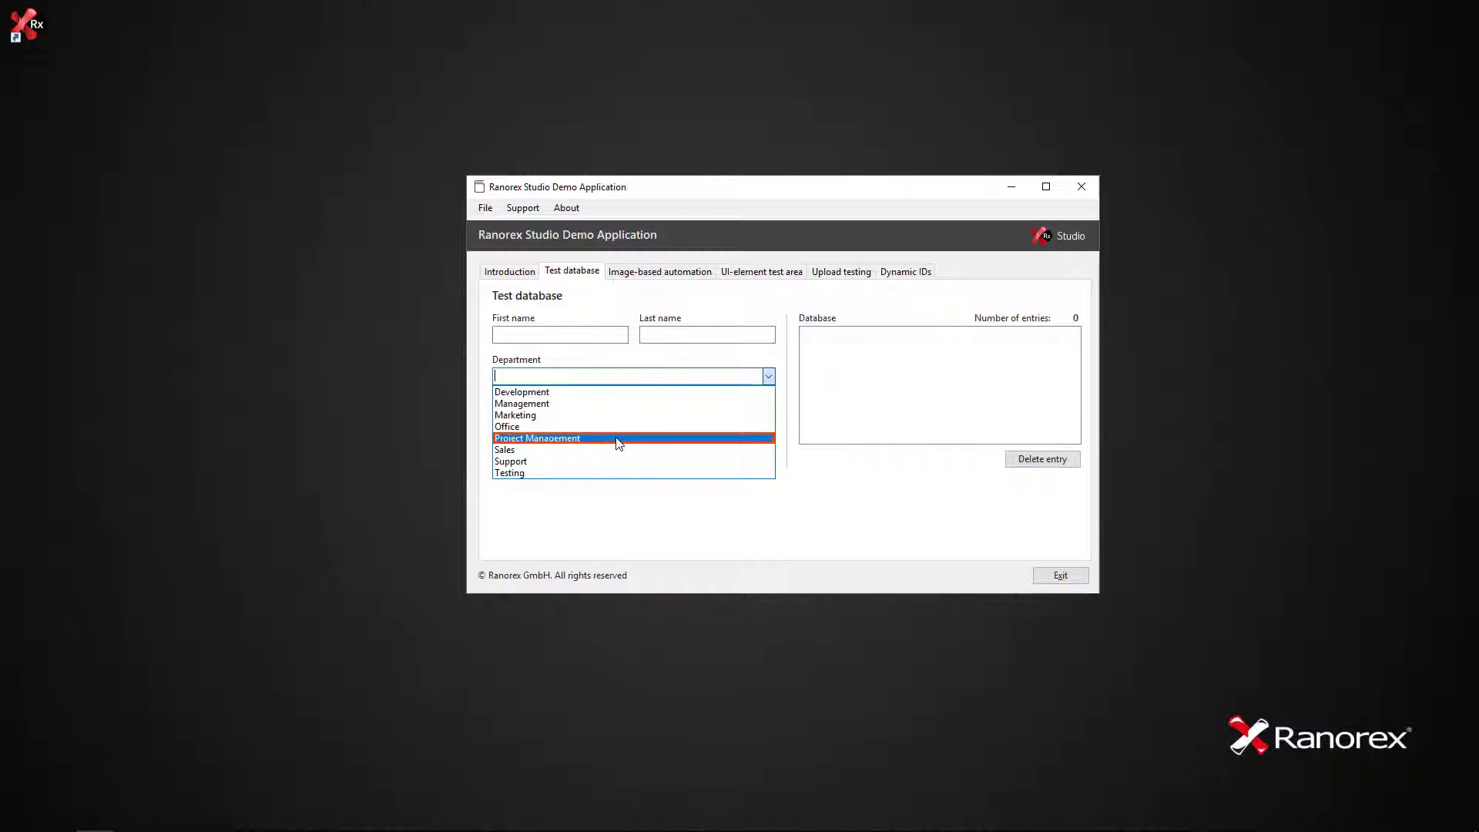
pyautogui.moveTo(618, 440)
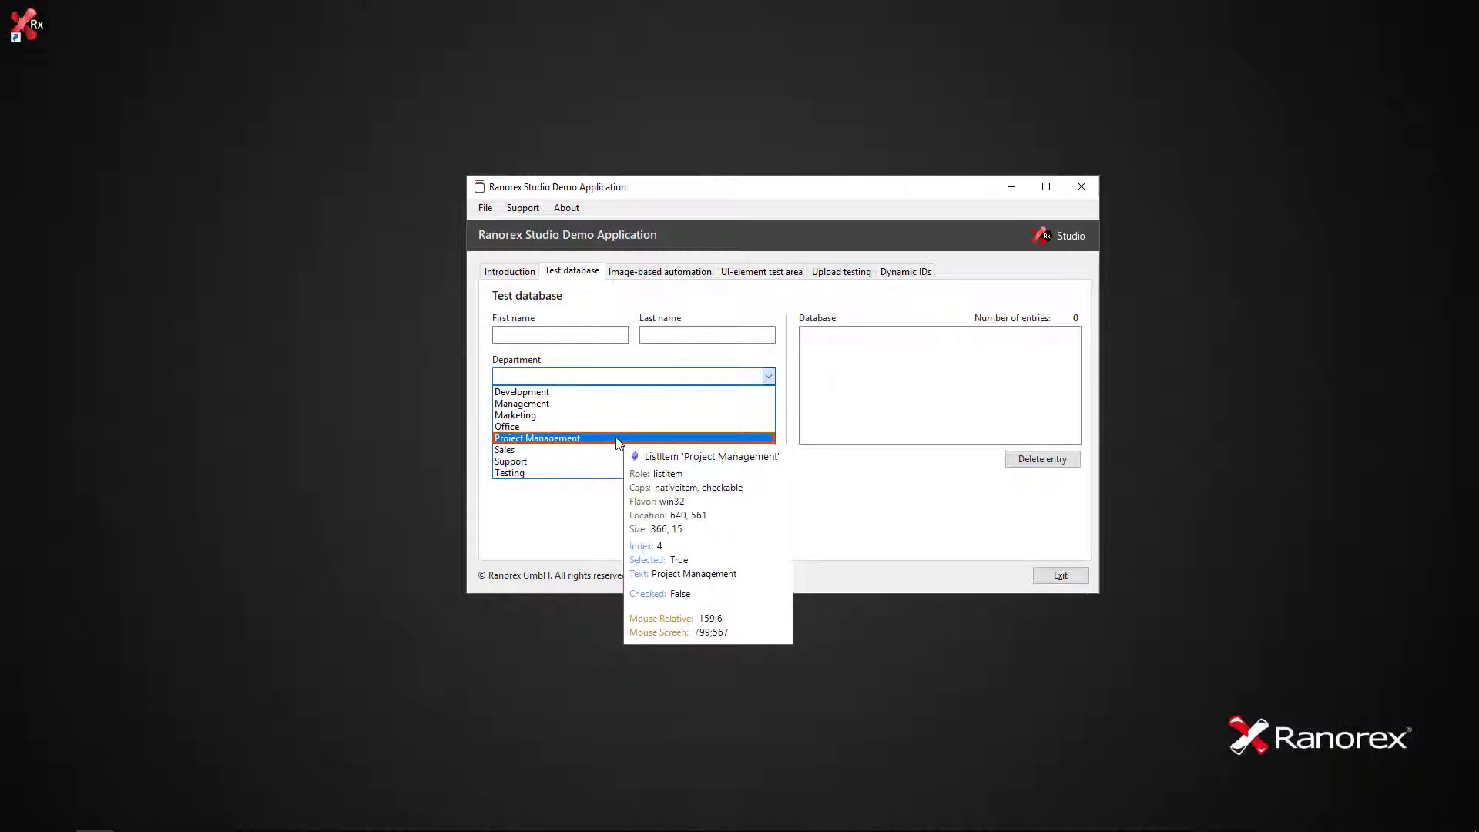